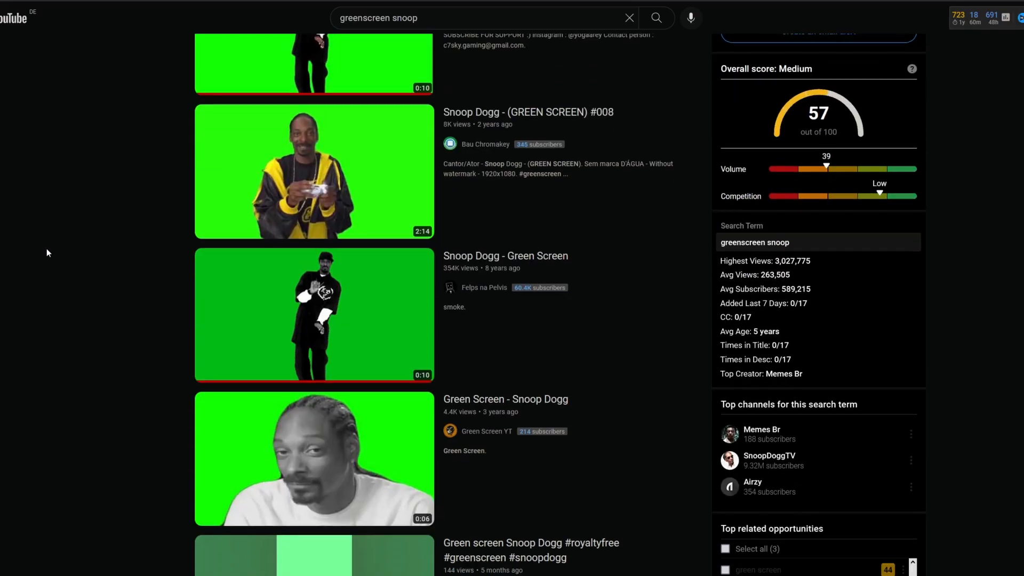
# Create a New Fusion Clip from the stacked Snoop Dogg and face clips on the timeline.
pyautogui.scroll(-3)
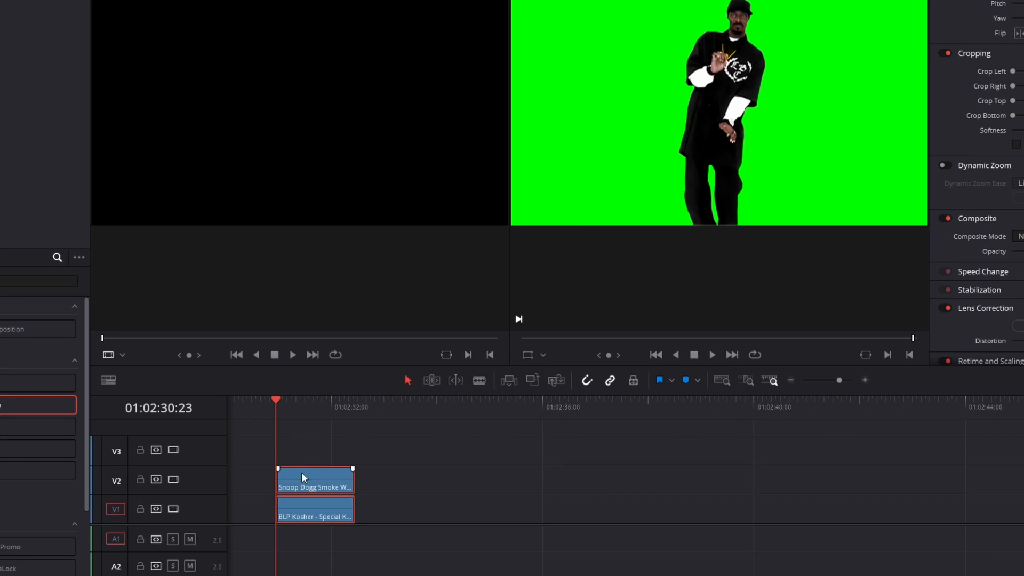
pyautogui.rightClick(313, 480)
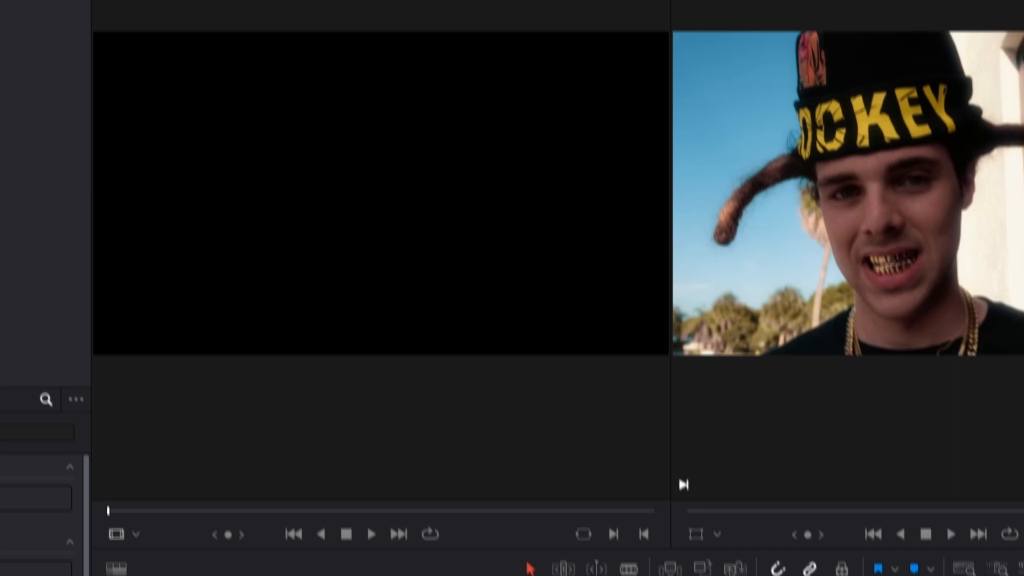
pyautogui.click(493, 558)
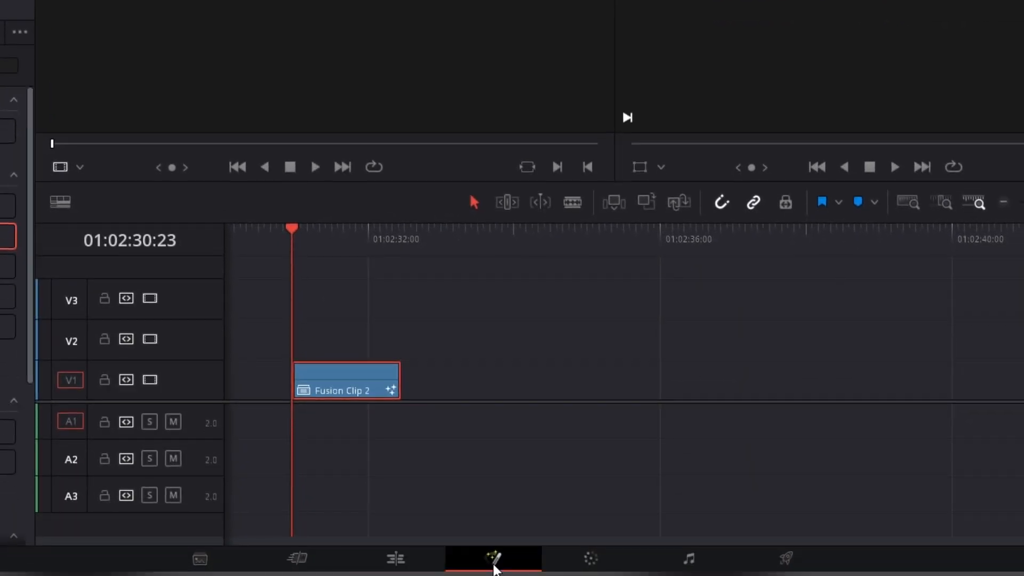
# Enter the Fusion composition and rename the MediaIn nodes to Snoop and BLP.
pyautogui.click(493, 558)
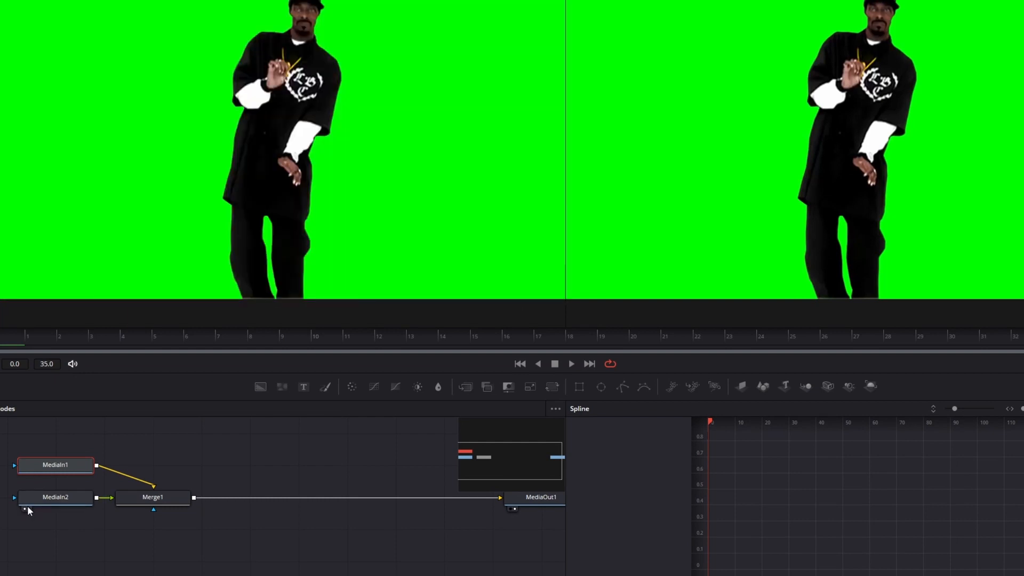
pyautogui.rightClick(55, 497)
pyautogui.write('B')
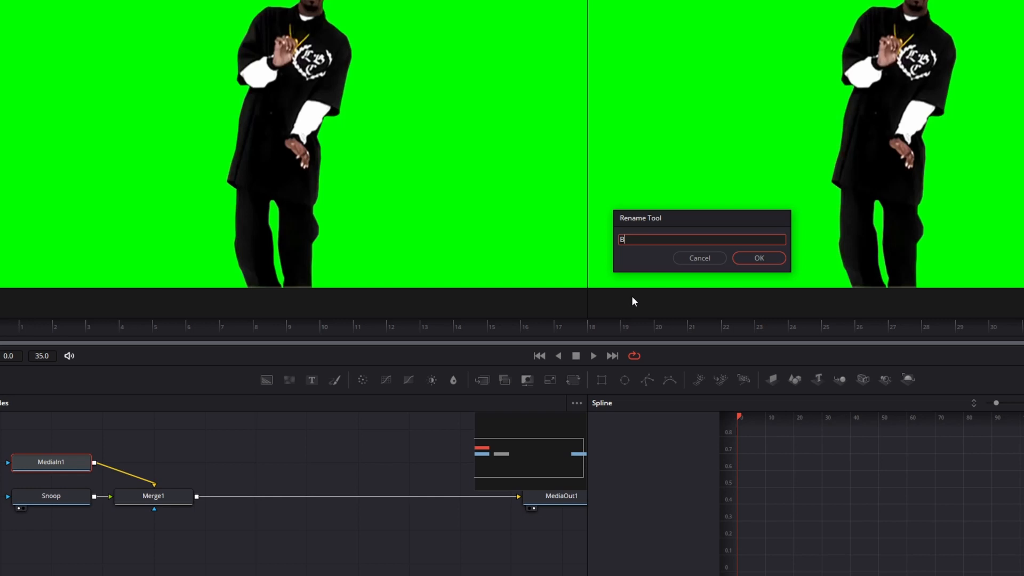
pyautogui.click(759, 258)
pyautogui.write('Glow')
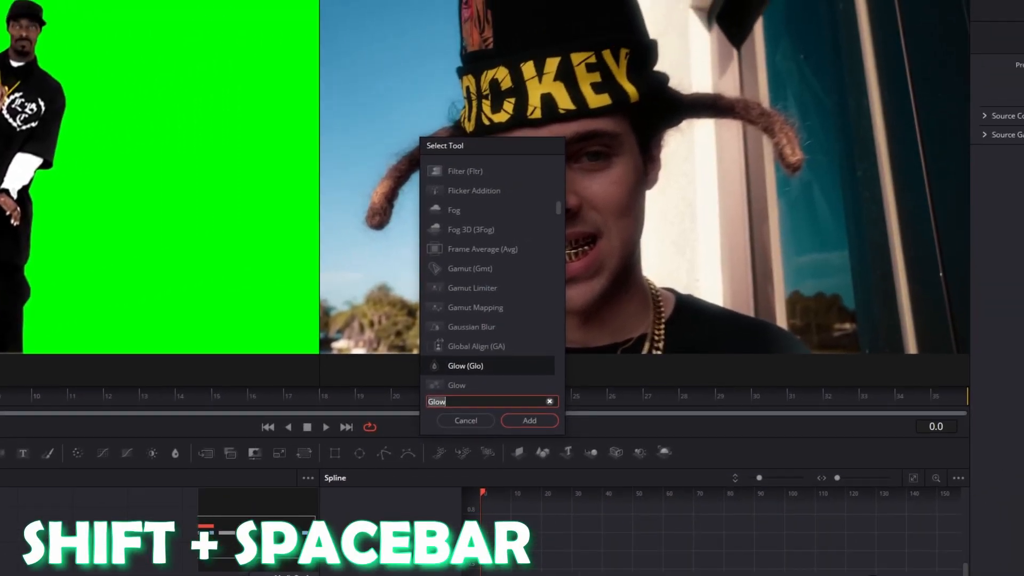
# Add a Planar Tracker node from the tool search ('plan').
pyautogui.write('plan')
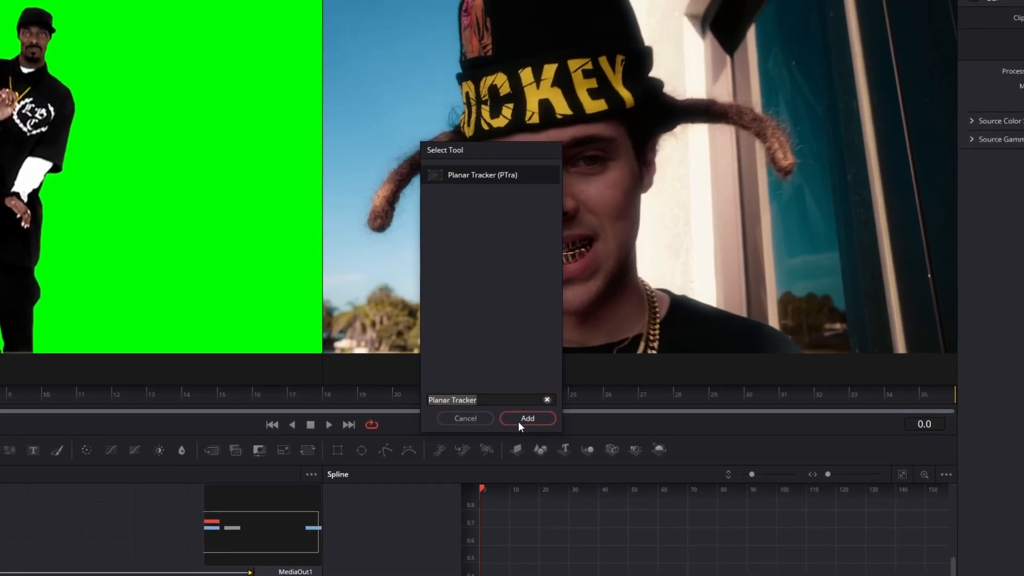
pyautogui.click(527, 418)
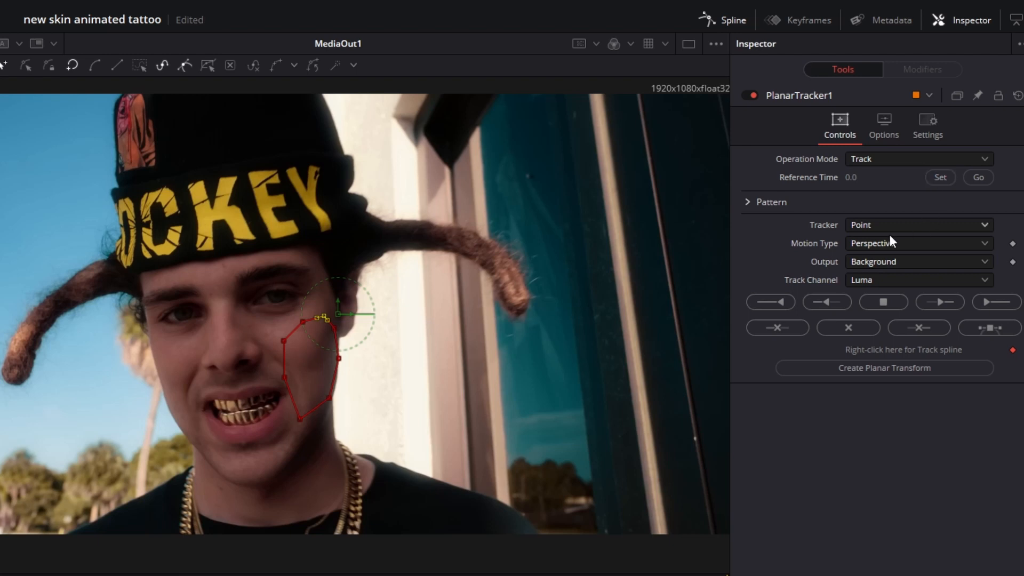
# Track the cheek with Hybrid Point/Area and Translation, Rotation, Scale, then Create Planar Transform.
pyautogui.click(917, 243)
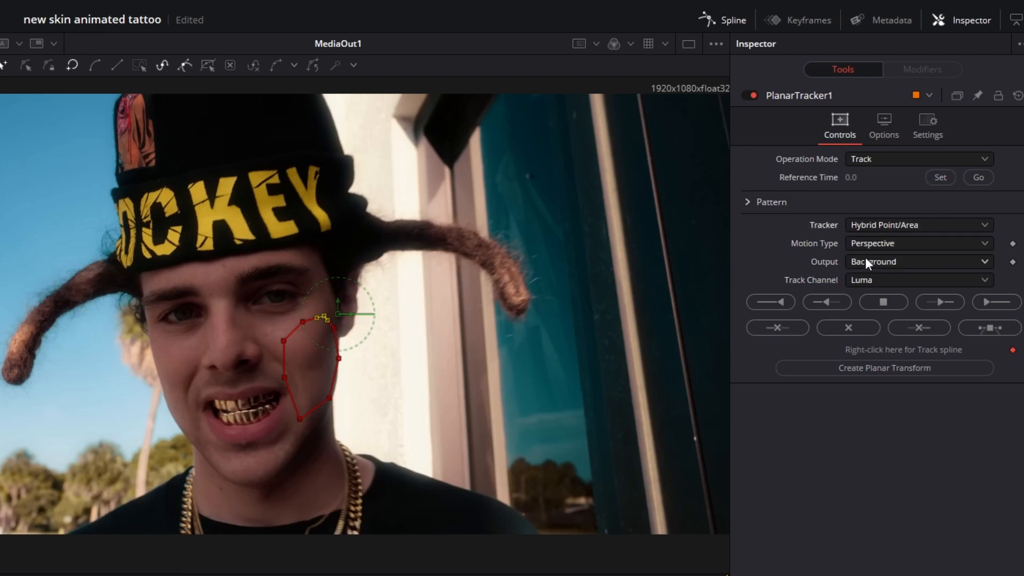
pyautogui.click(918, 243)
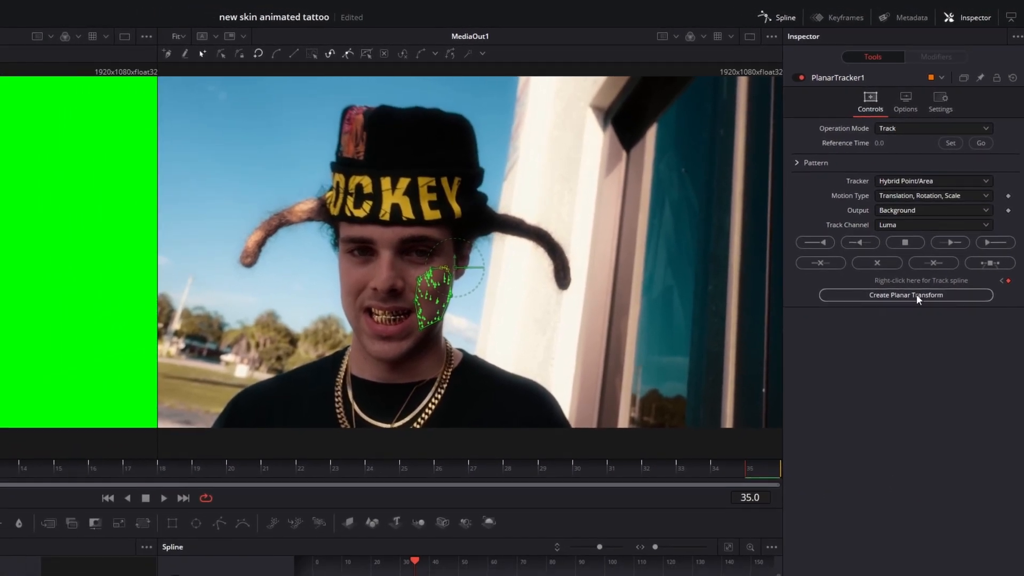
pyautogui.click(906, 295)
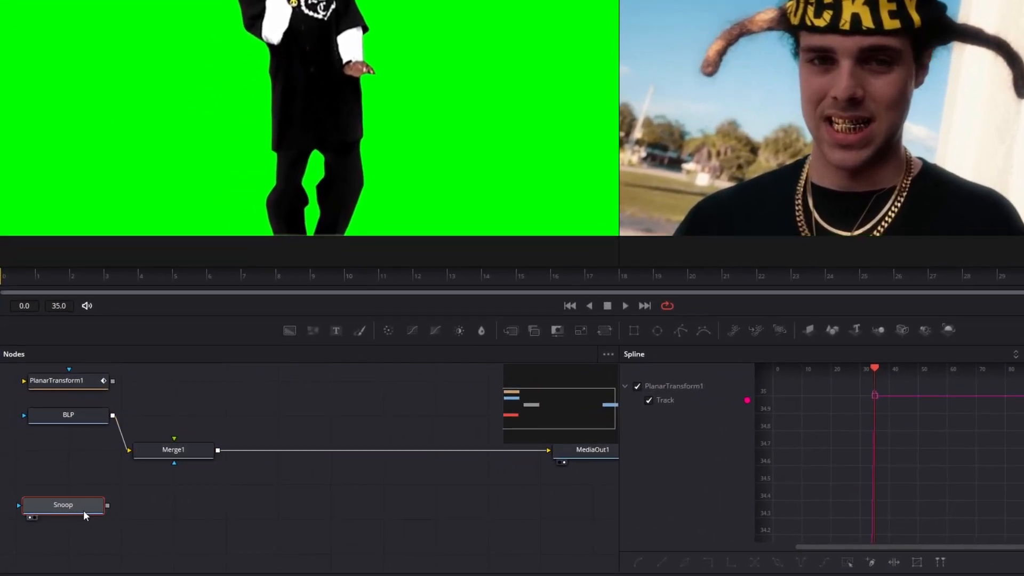
# Add a Delta Keyer after the Snoop node via the Shift+Space tool search.
pyautogui.press('shift+space')
pyautogui.write('de')
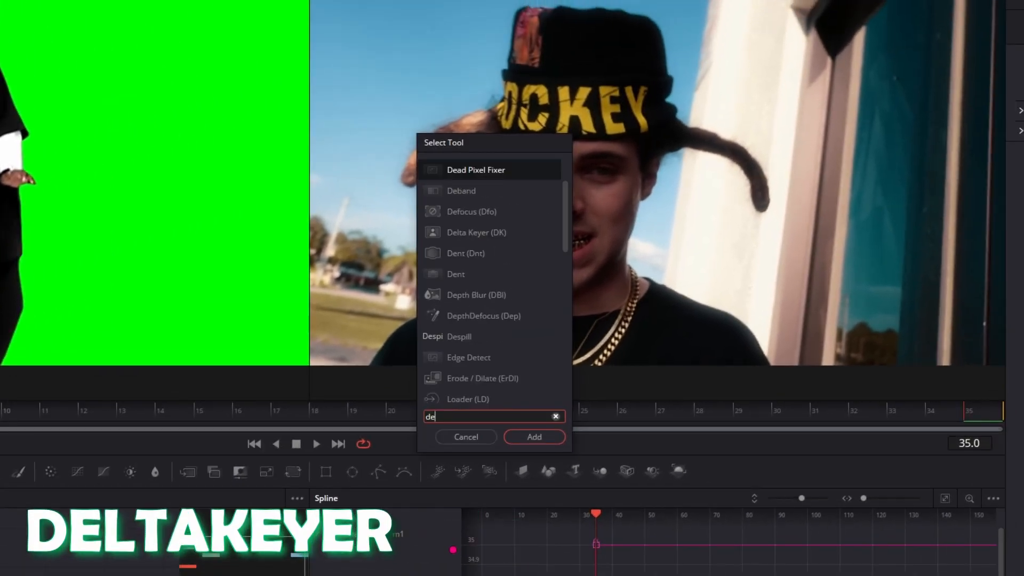
pyautogui.write('Delta Keyer')
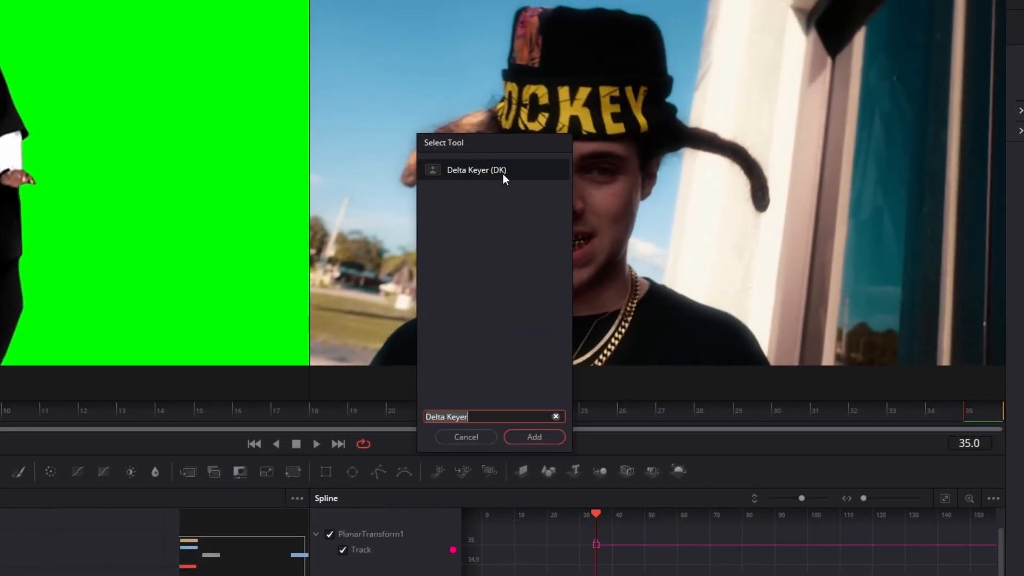
pyautogui.click(534, 436)
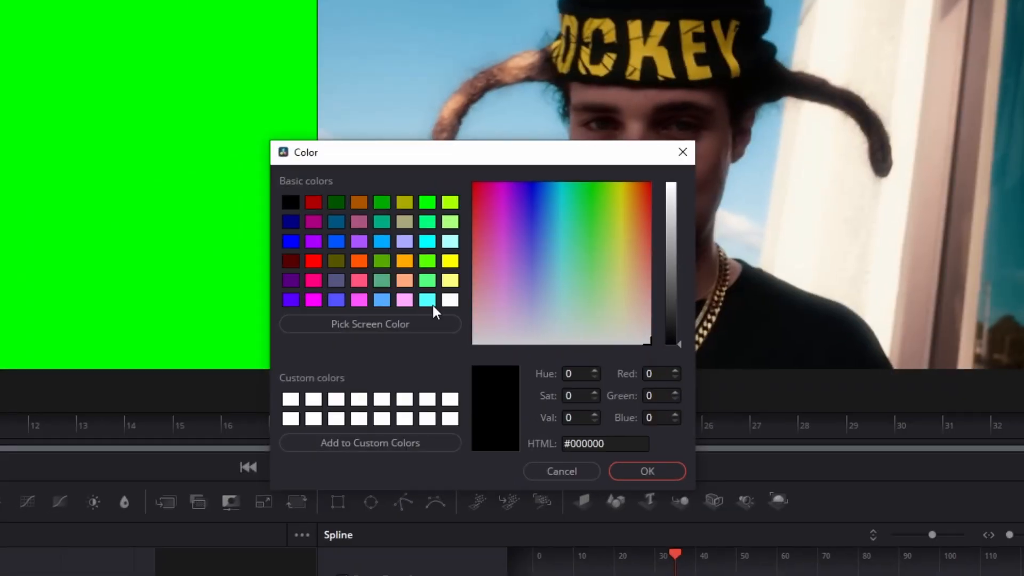
# Pick the Snoop clip's green screen as the Delta Keyer background colour and confirm.
pyautogui.click(371, 325)
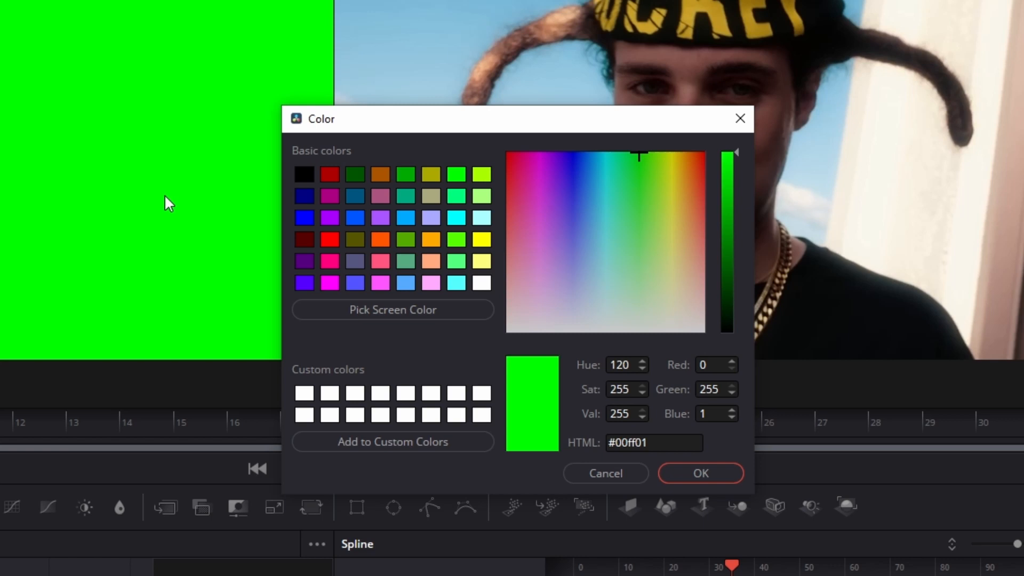
pyautogui.click(700, 472)
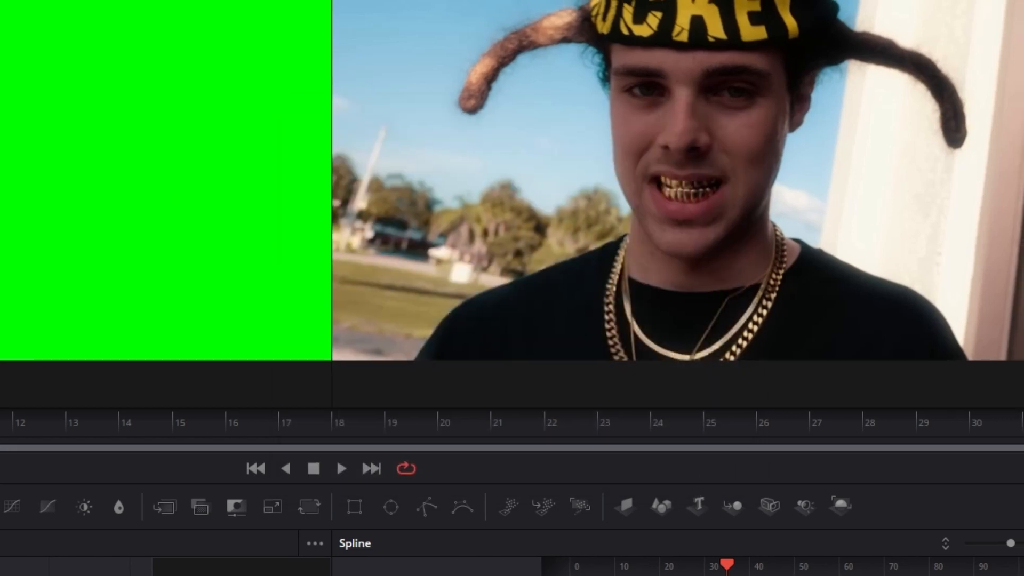
# Chain Transform and Watercolor after DeltaKeyer1 and feed Watercolor1 into Merge1.
pyautogui.press('shift+space')
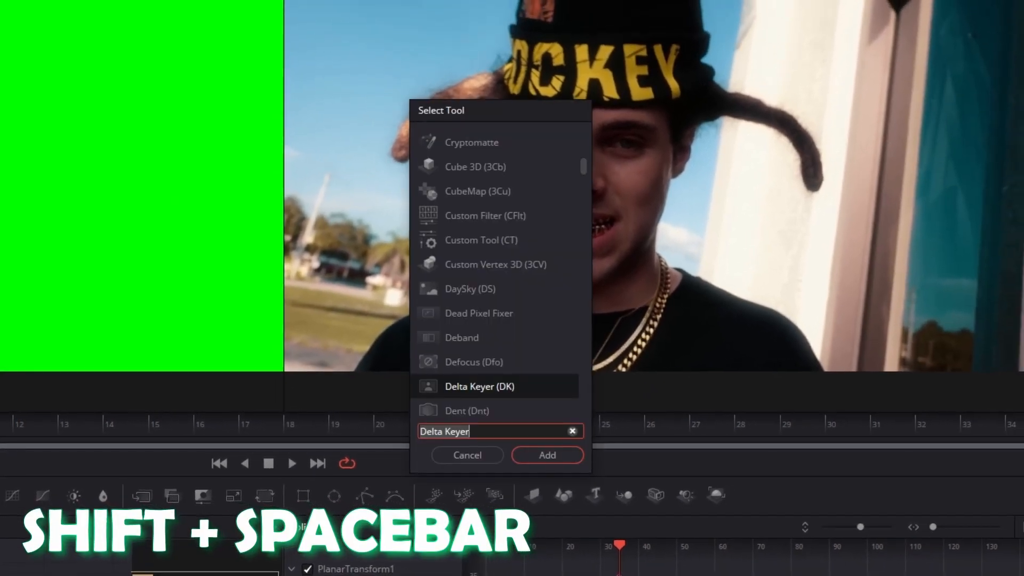
pyautogui.write('tra')
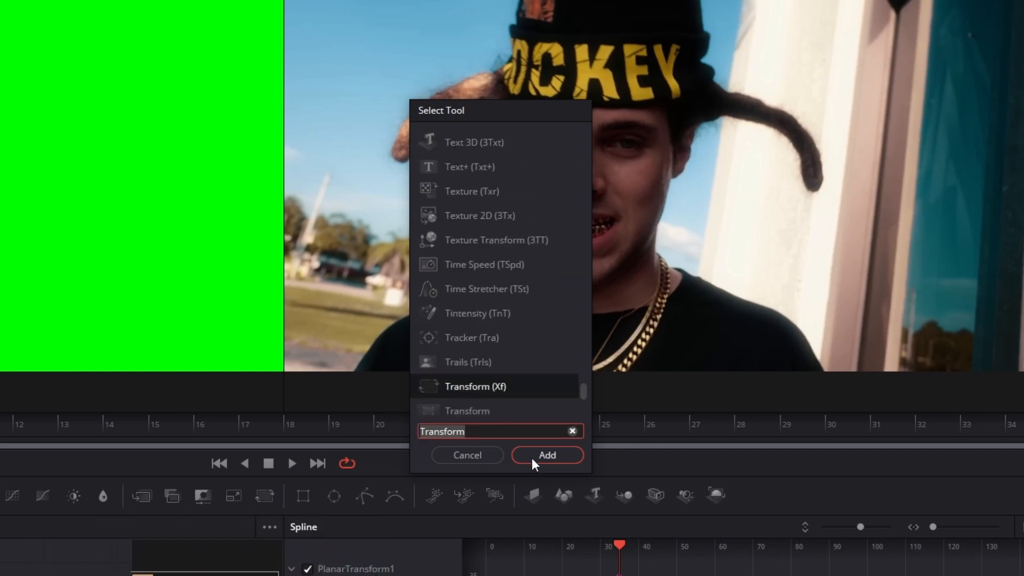
pyautogui.click(546, 455)
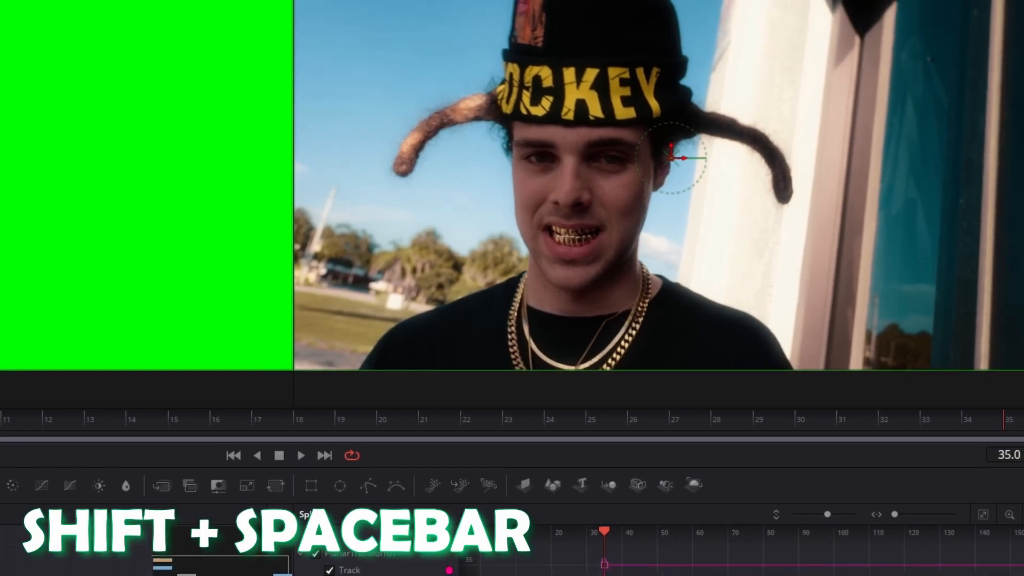
pyautogui.write('wa')
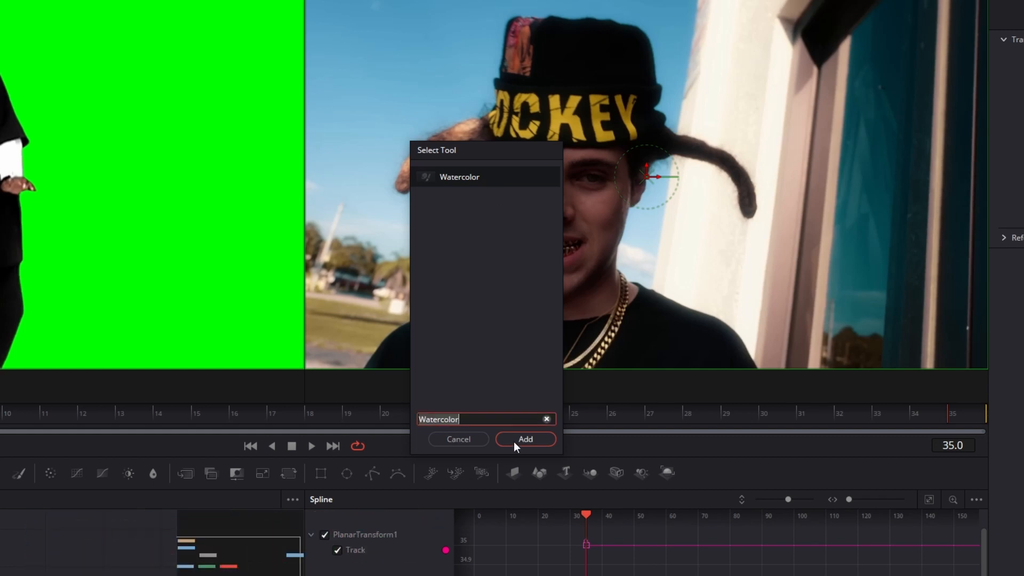
pyautogui.click(525, 438)
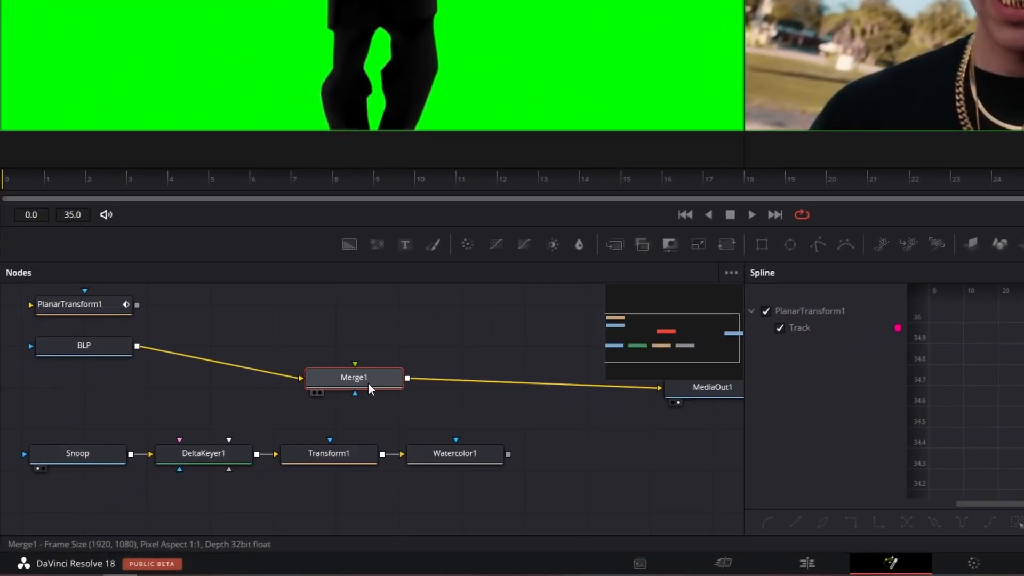
pyautogui.moveTo(354, 378); pyautogui.dragTo(416, 371)
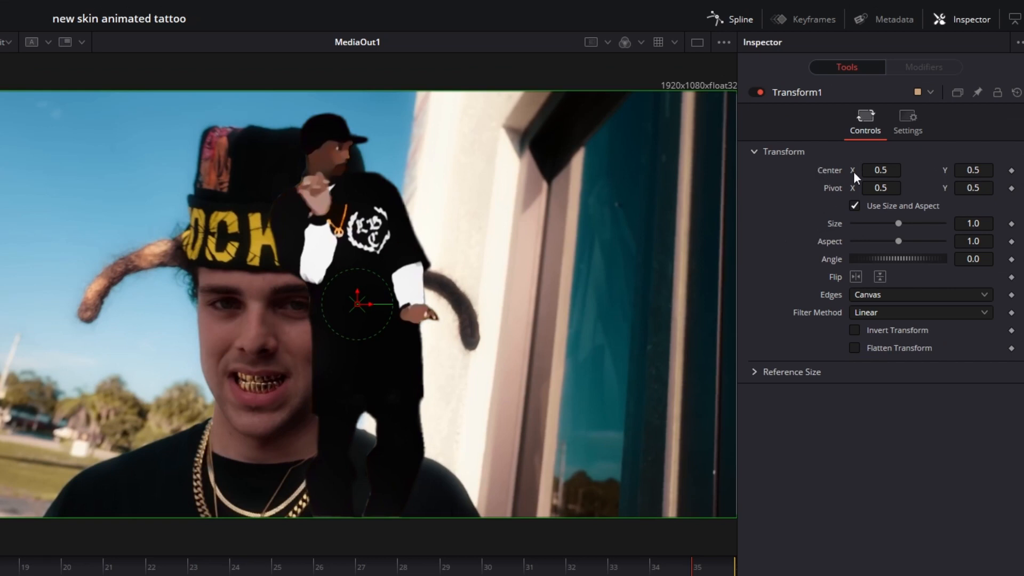
pyautogui.moveTo(357, 318)
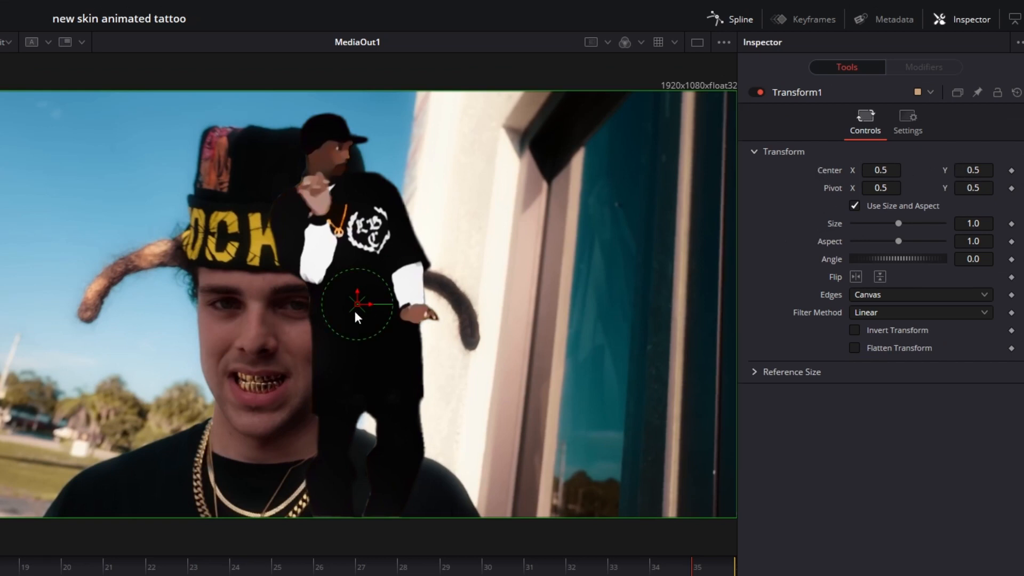
# Set Transform1 Size to about 0.12, Angle to -11.8 and centre the figure on the cheek.
pyautogui.moveTo(898, 223); pyautogui.dragTo(880, 223)
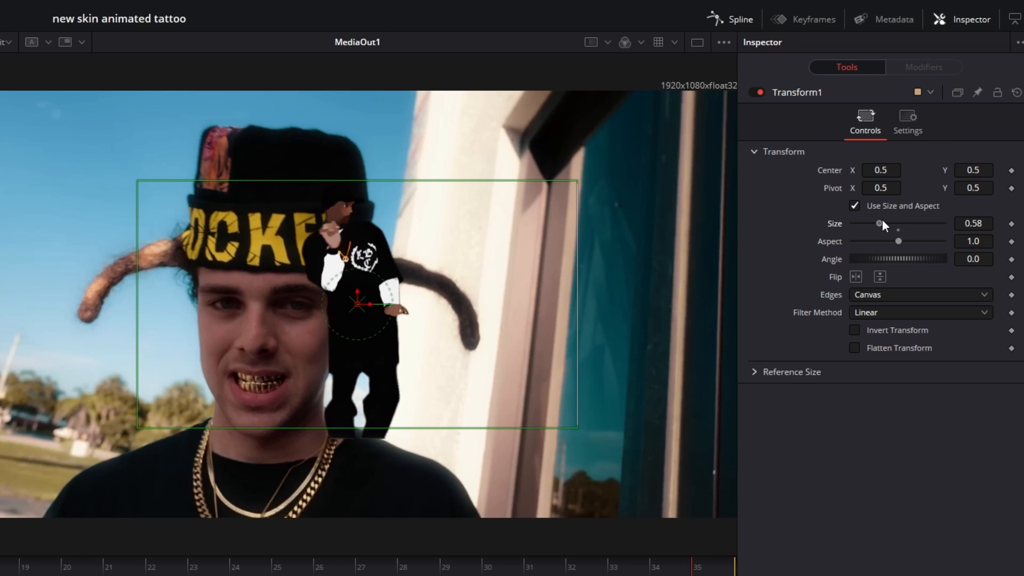
pyautogui.moveTo(880, 223); pyautogui.dragTo(861, 223)
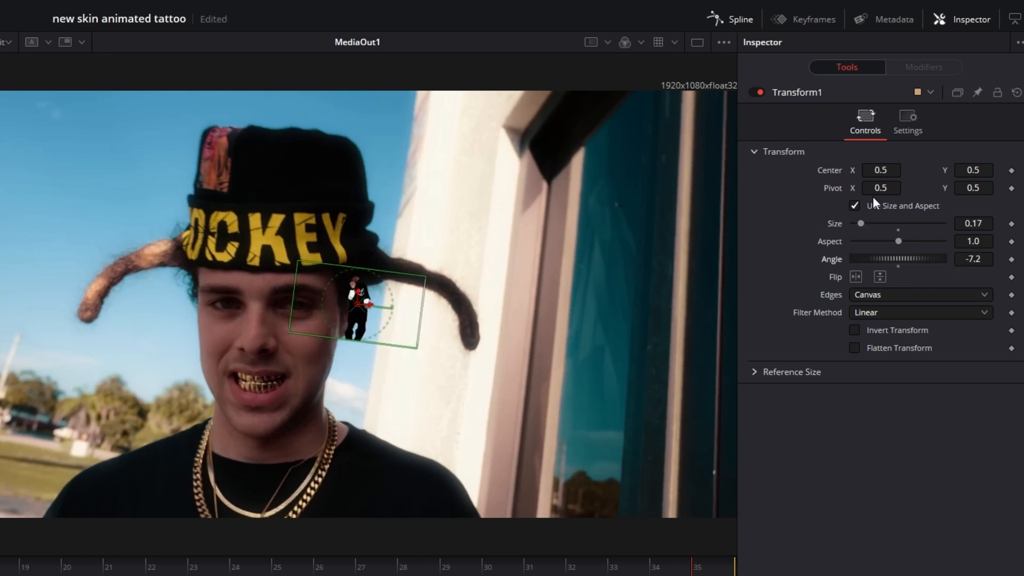
pyautogui.moveTo(353, 308); pyautogui.dragTo(313, 346)
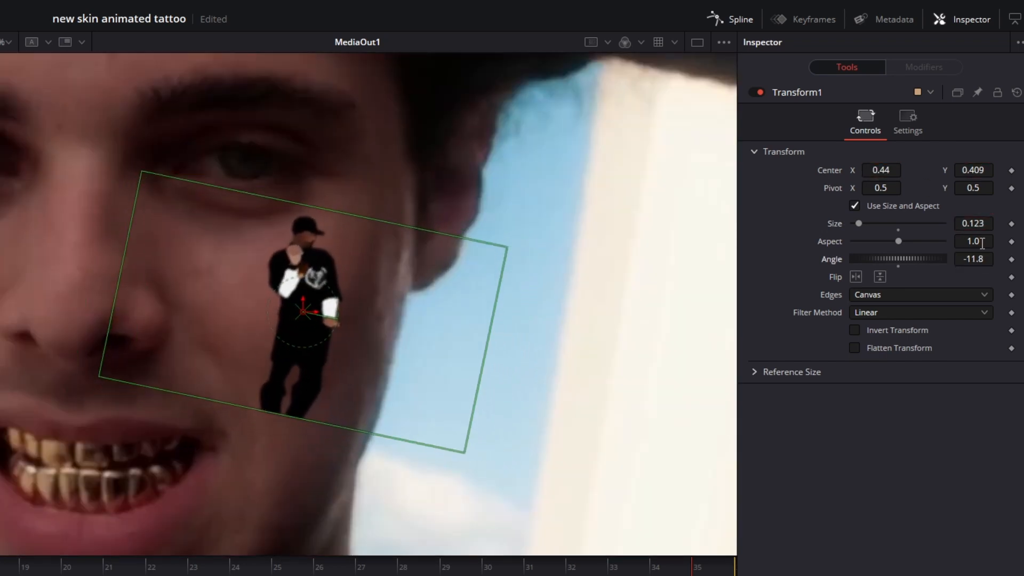
pyautogui.moveTo(306, 317); pyautogui.dragTo(313, 314)
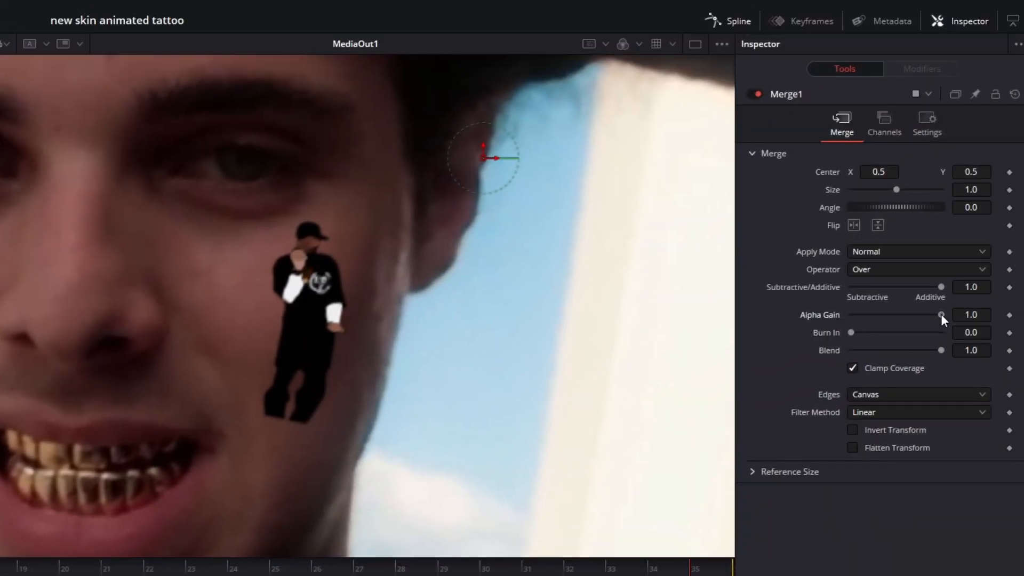
# Lower Merge1's Alpha Gain to about 0.58 so Snoop reads as a faded tattoo.
pyautogui.moveTo(941, 314); pyautogui.dragTo(908, 314)
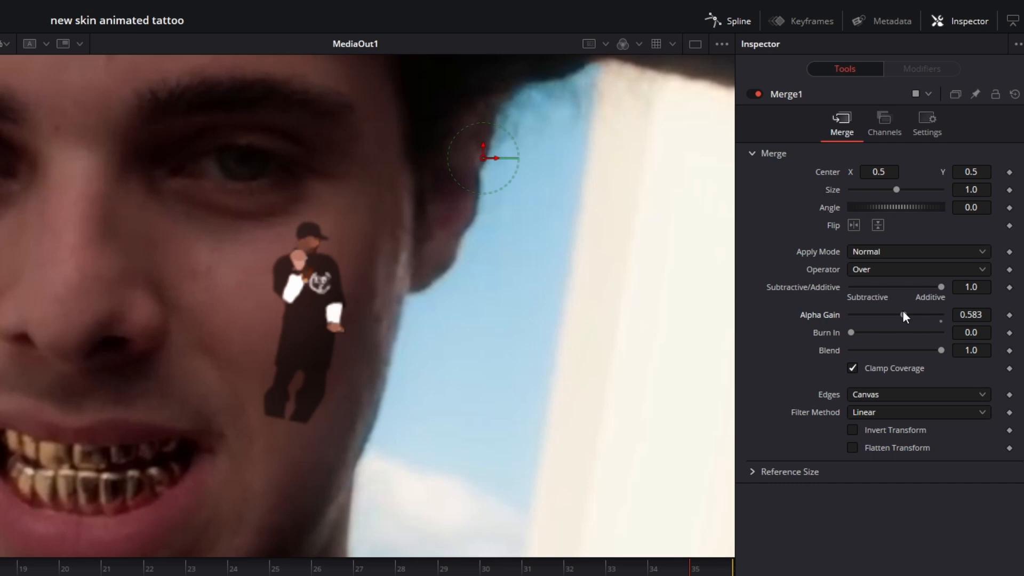
pyautogui.moveTo(910, 314); pyautogui.dragTo(883, 314)
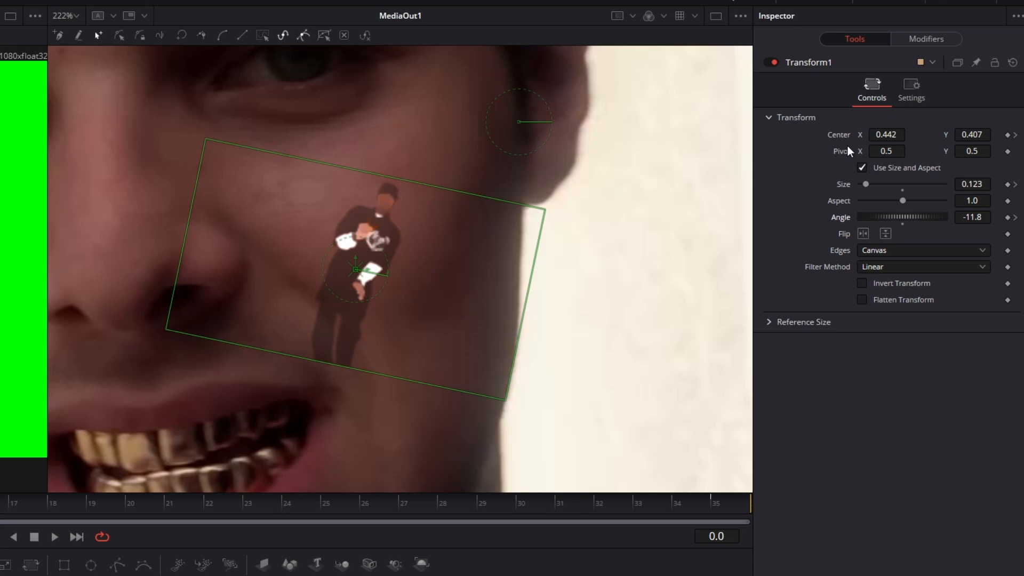
pyautogui.moveTo(715, 242)
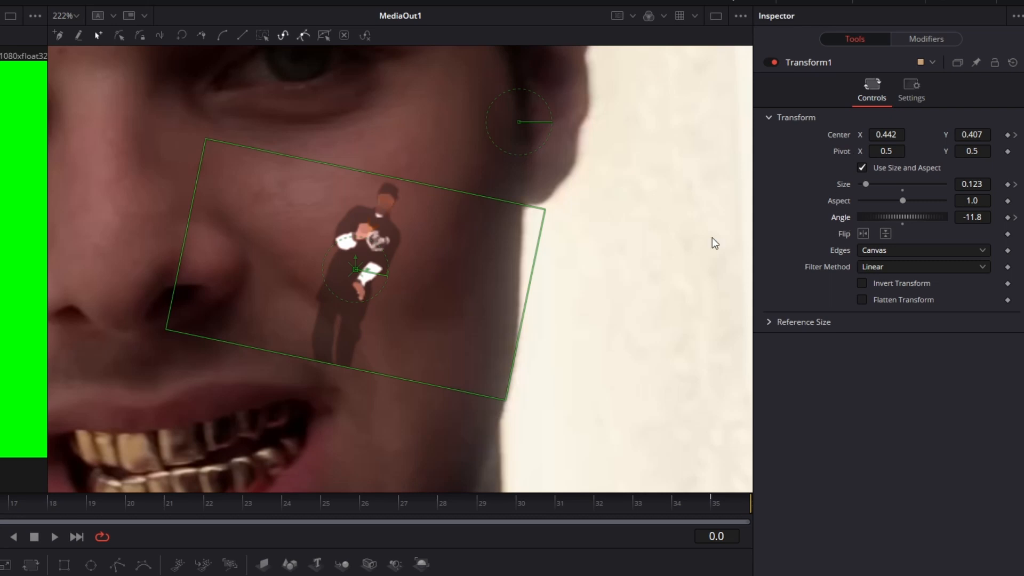
pyautogui.moveTo(359, 272)
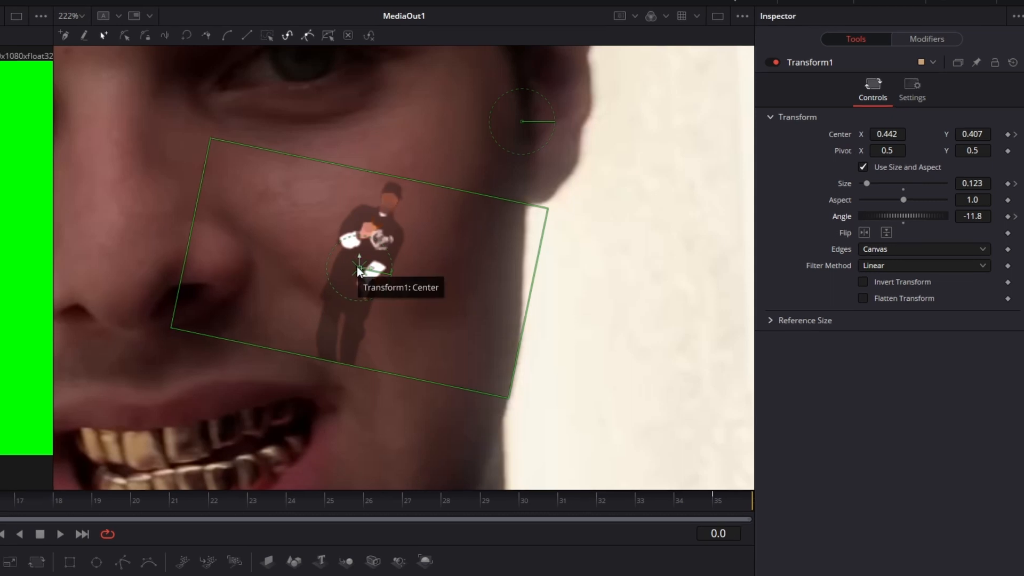